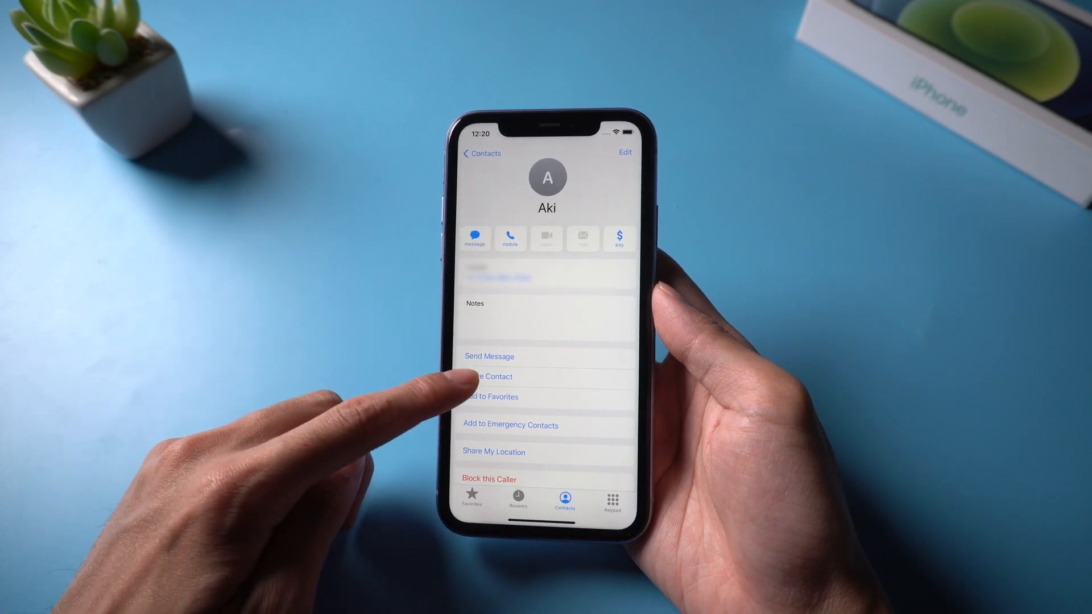
Bring up the share sheet for Aki's contact card with AirDrop, Messages and Mail options.
left_click(491, 377)
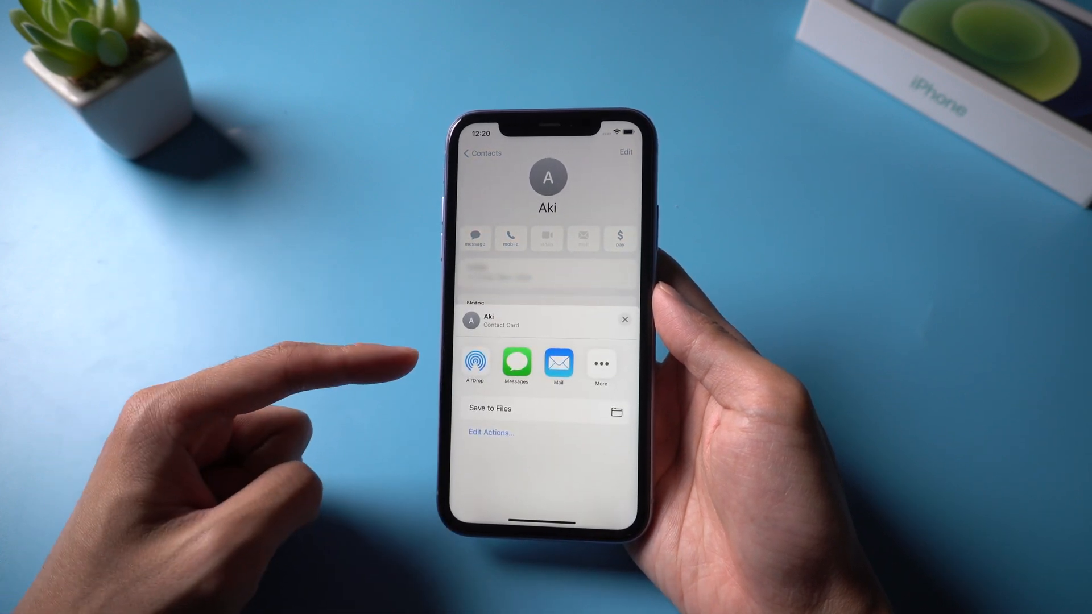